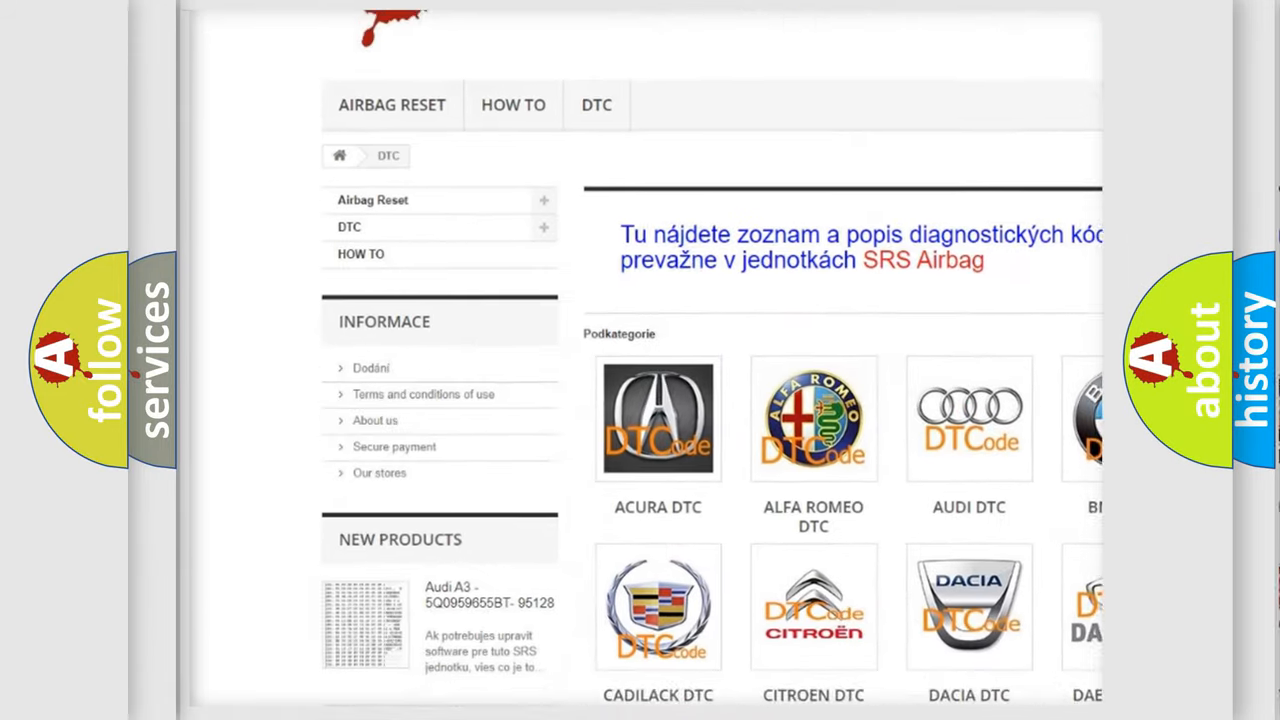
# Scroll the DTC page past the brand logos and code list down to the footer
pyautogui.scroll(-3)
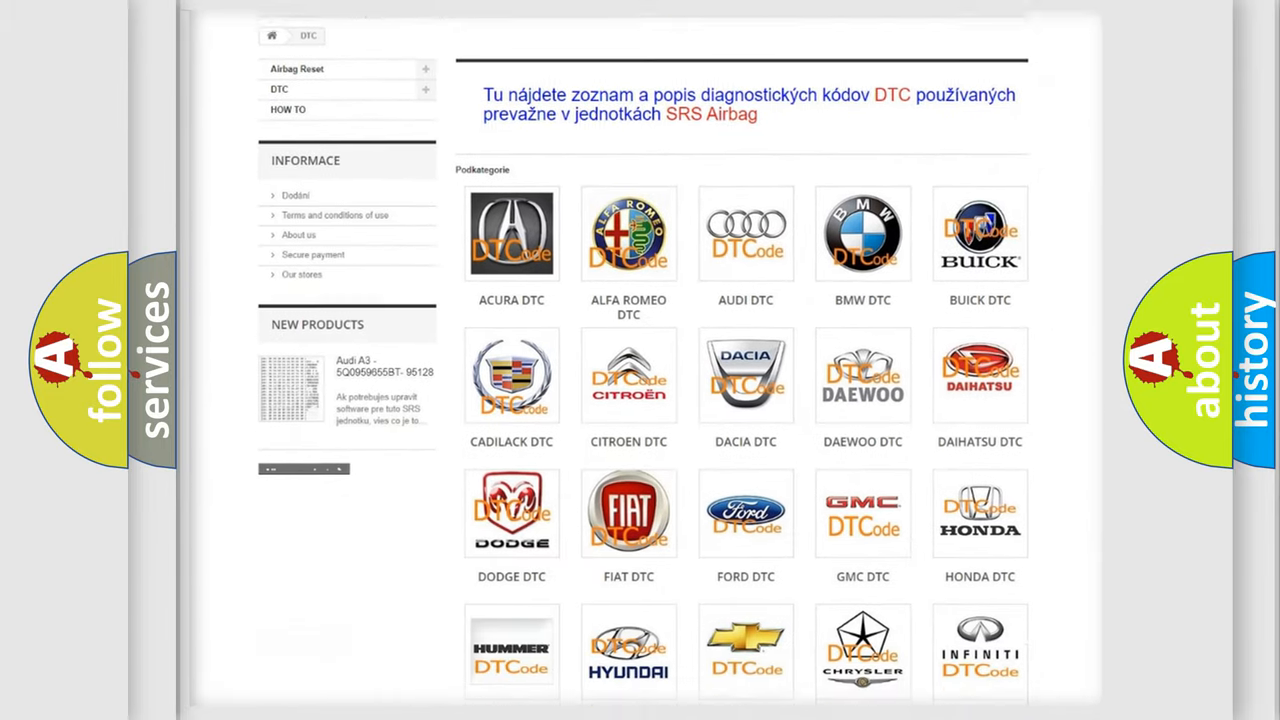
pyautogui.scroll(-3)
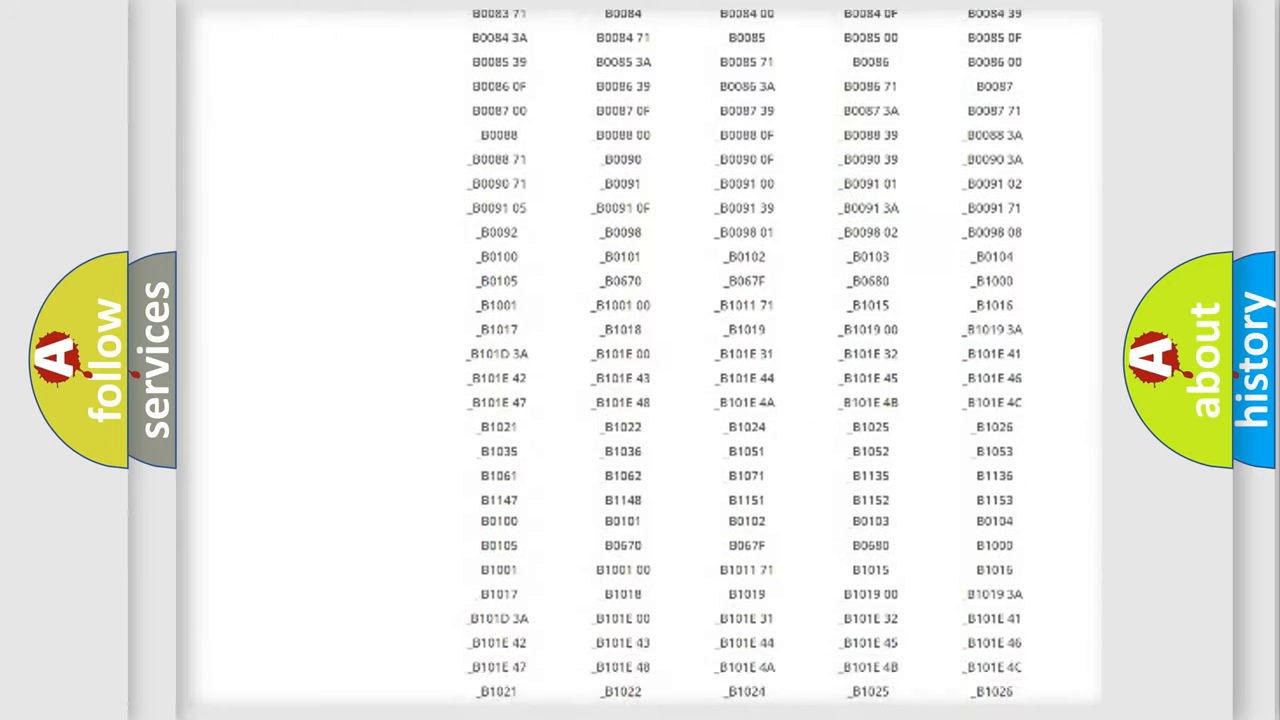
pyautogui.scroll(-3)
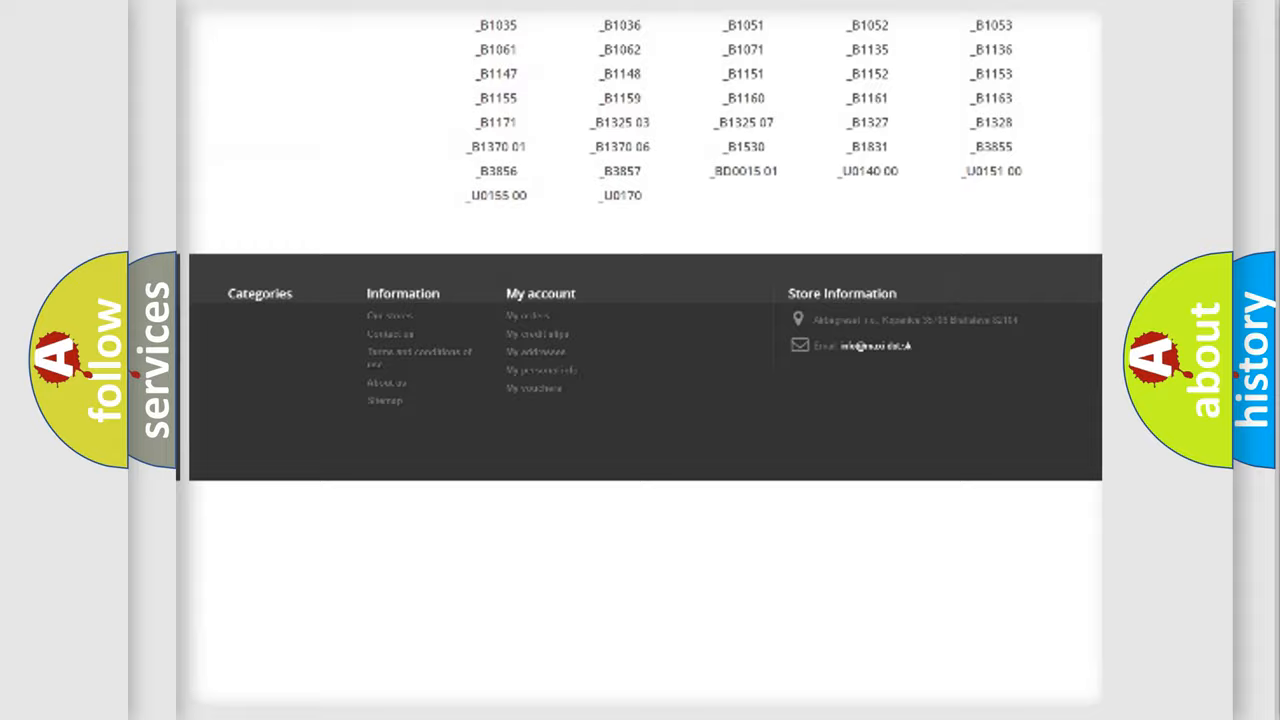
pyautogui.scroll(3)
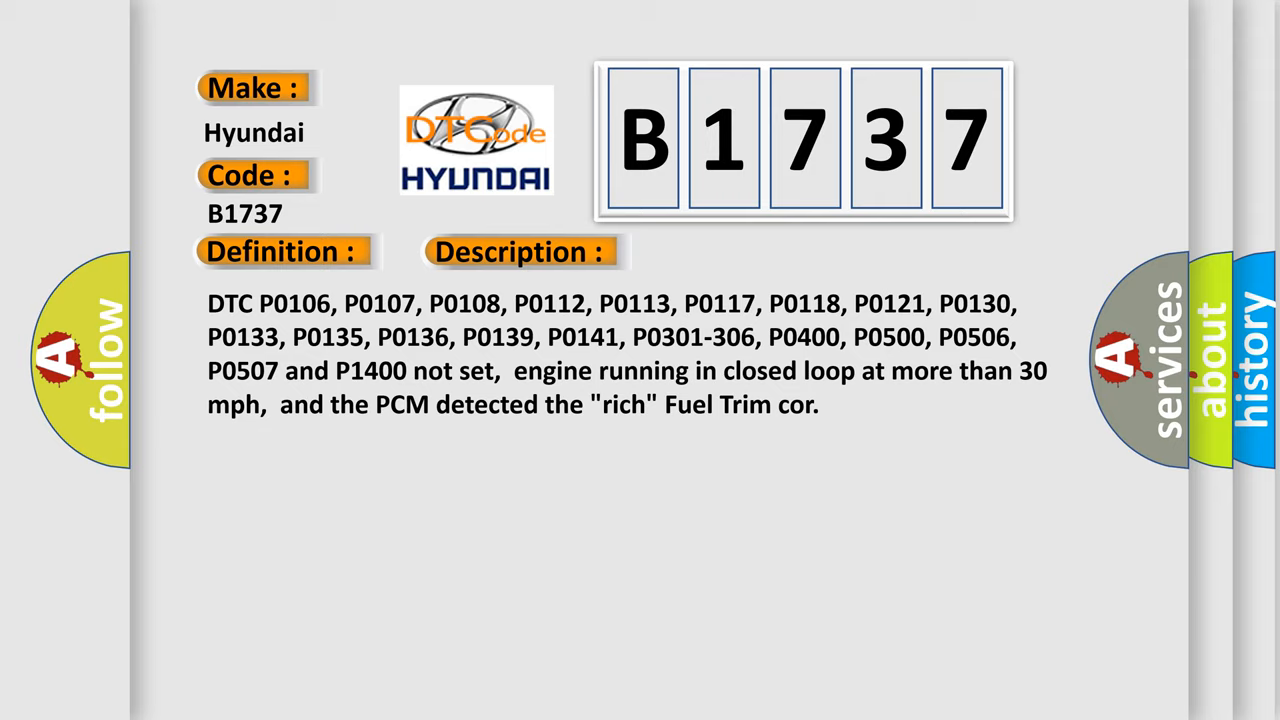
# Advance the B1737 card from Description to its Cause: check other DTCs, exhaust and air intake system
pyautogui.click(736, 252)
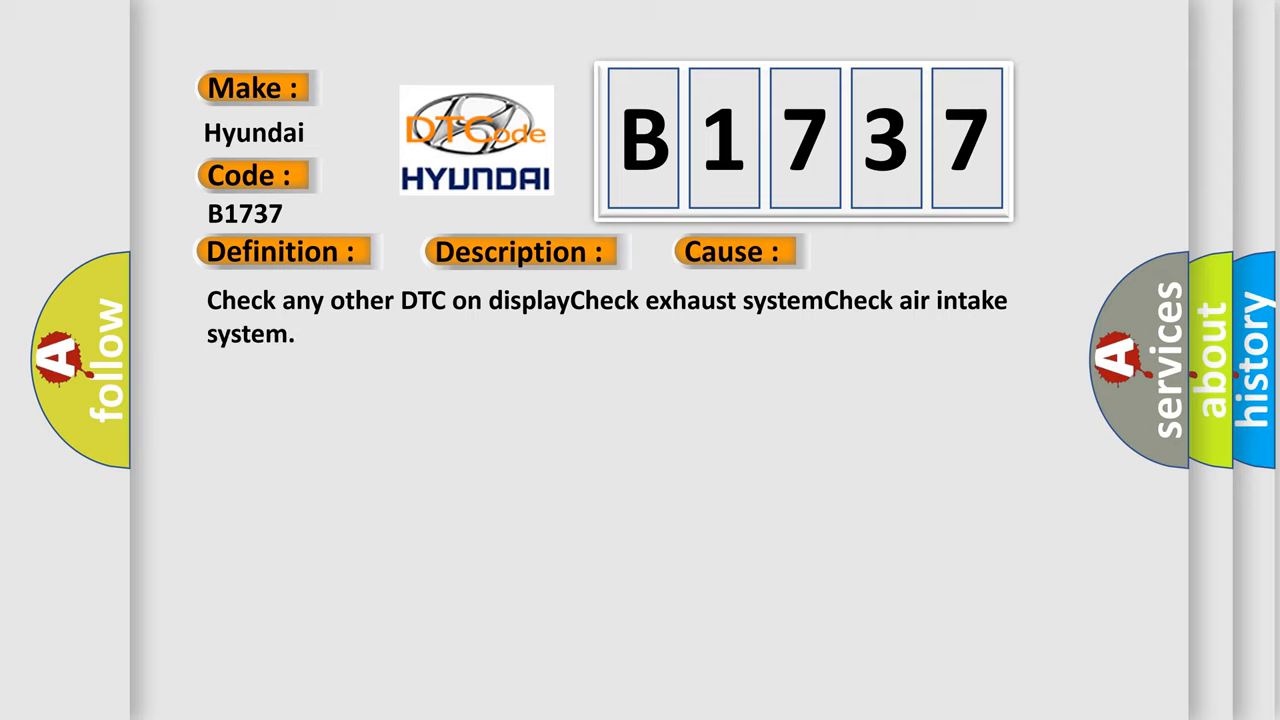